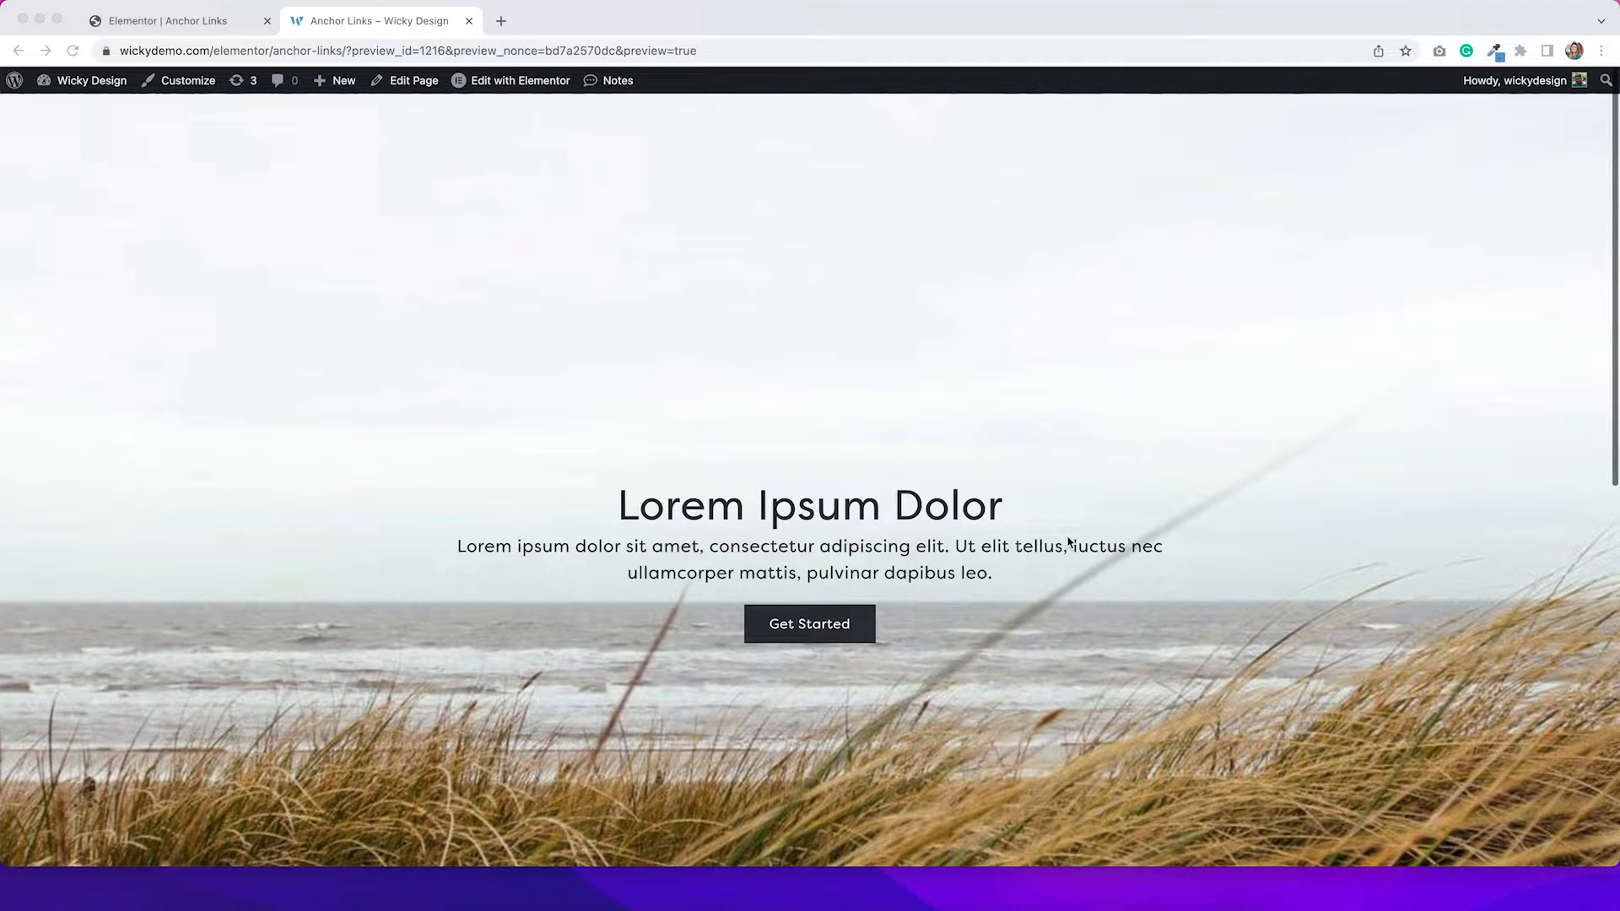
{"action": "mouse_move", "coordinate": [564, 321]}
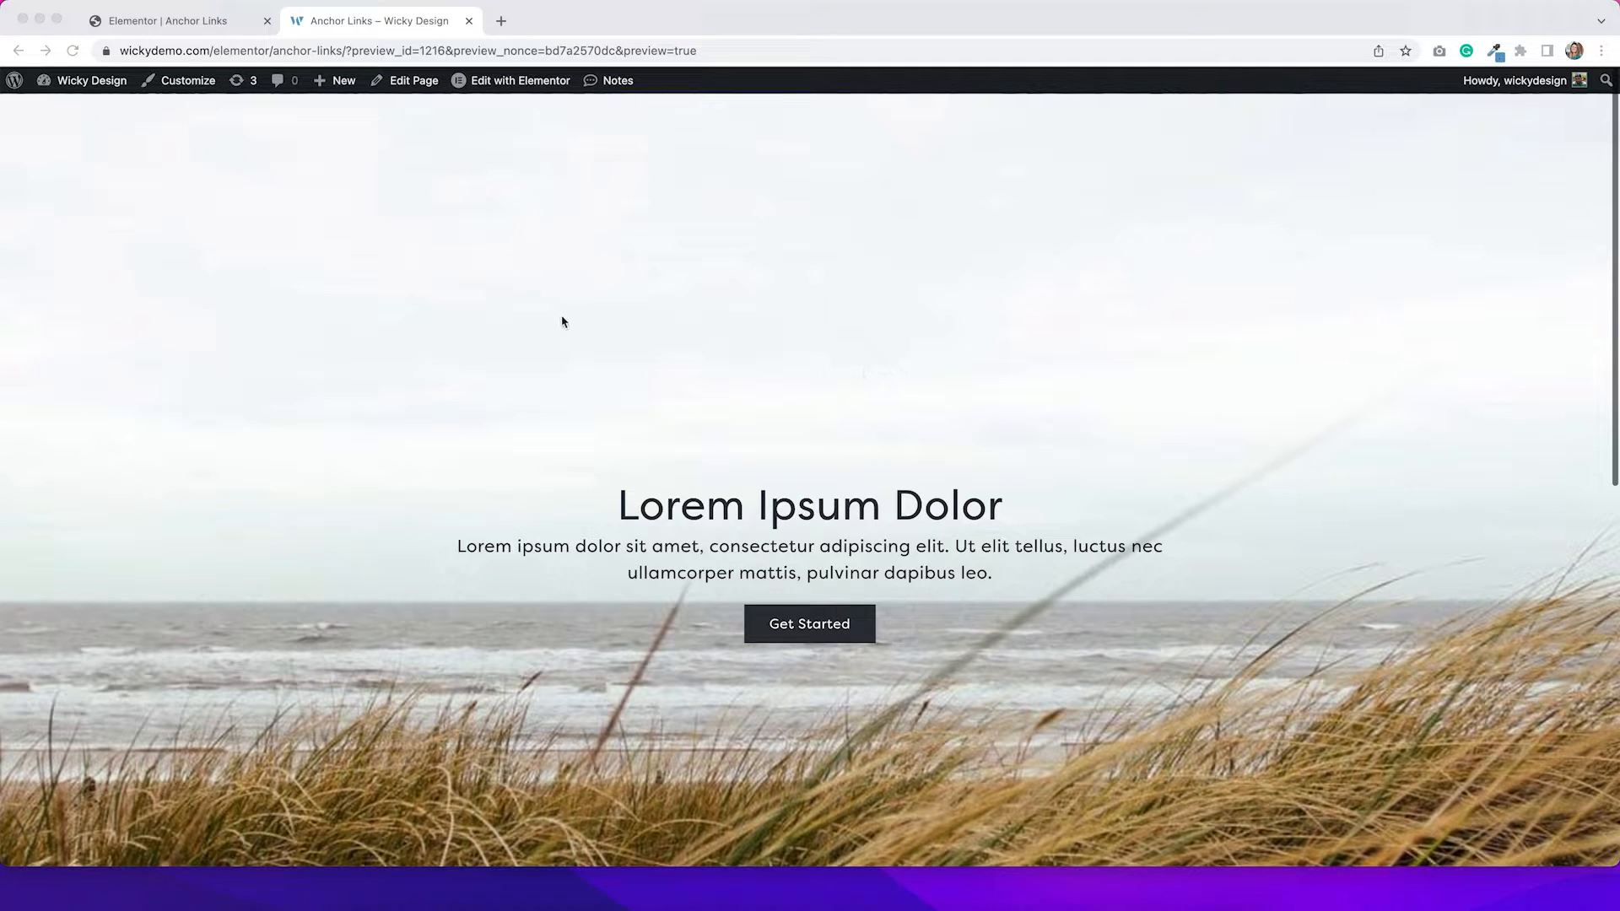
{"action": "mouse_move", "coordinate": [840, 435]}
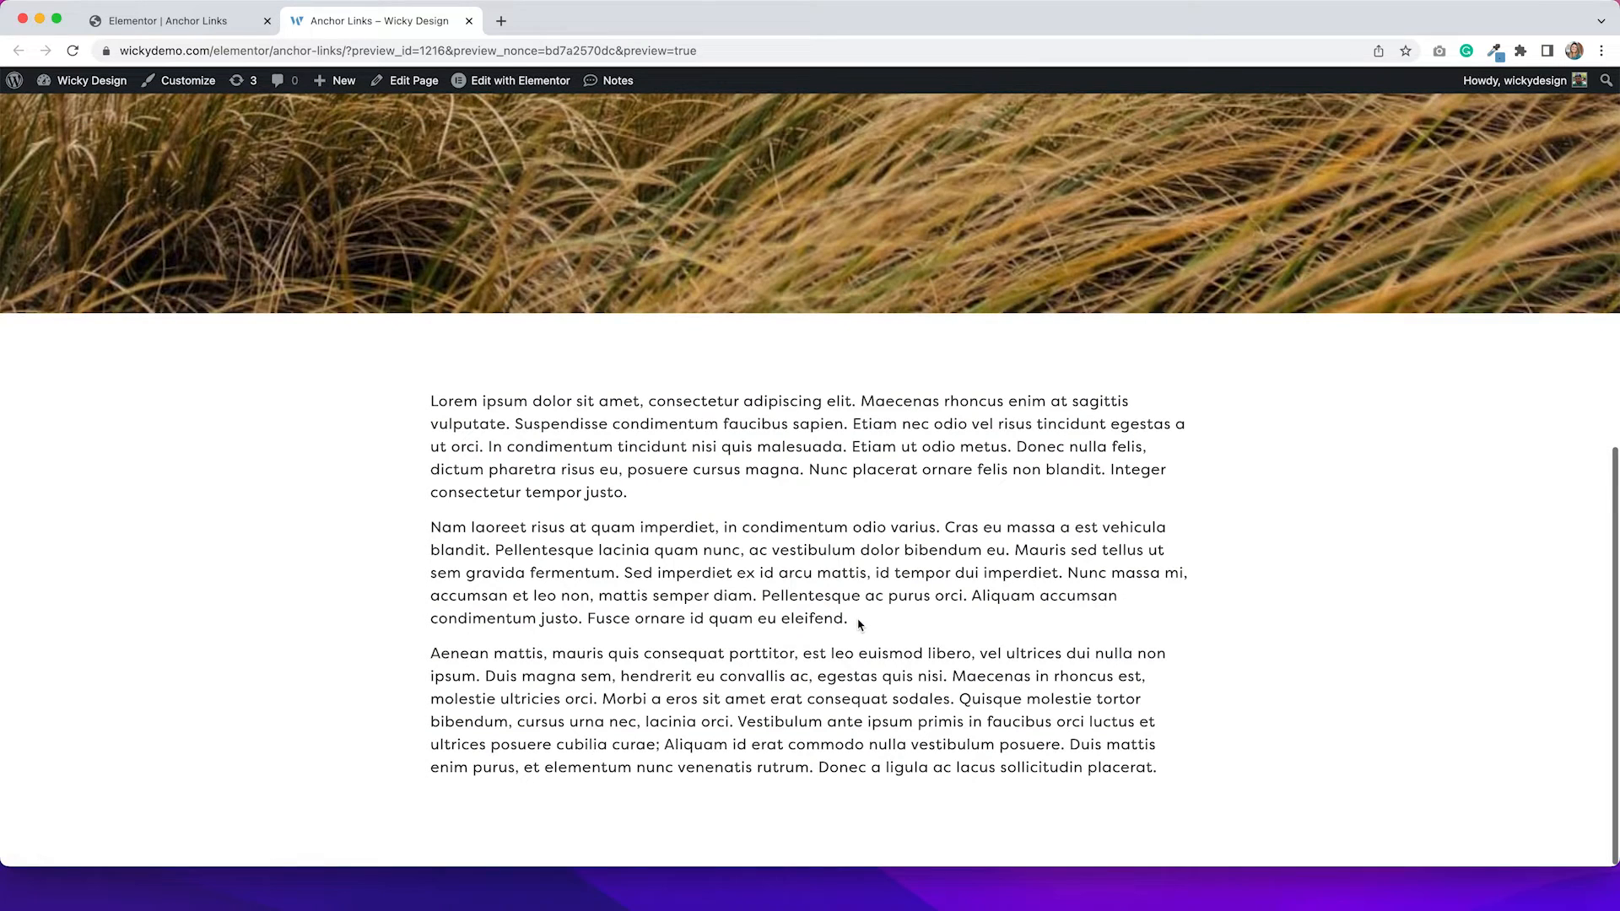
{"action": "mouse_move", "coordinate": [1047, 638]}
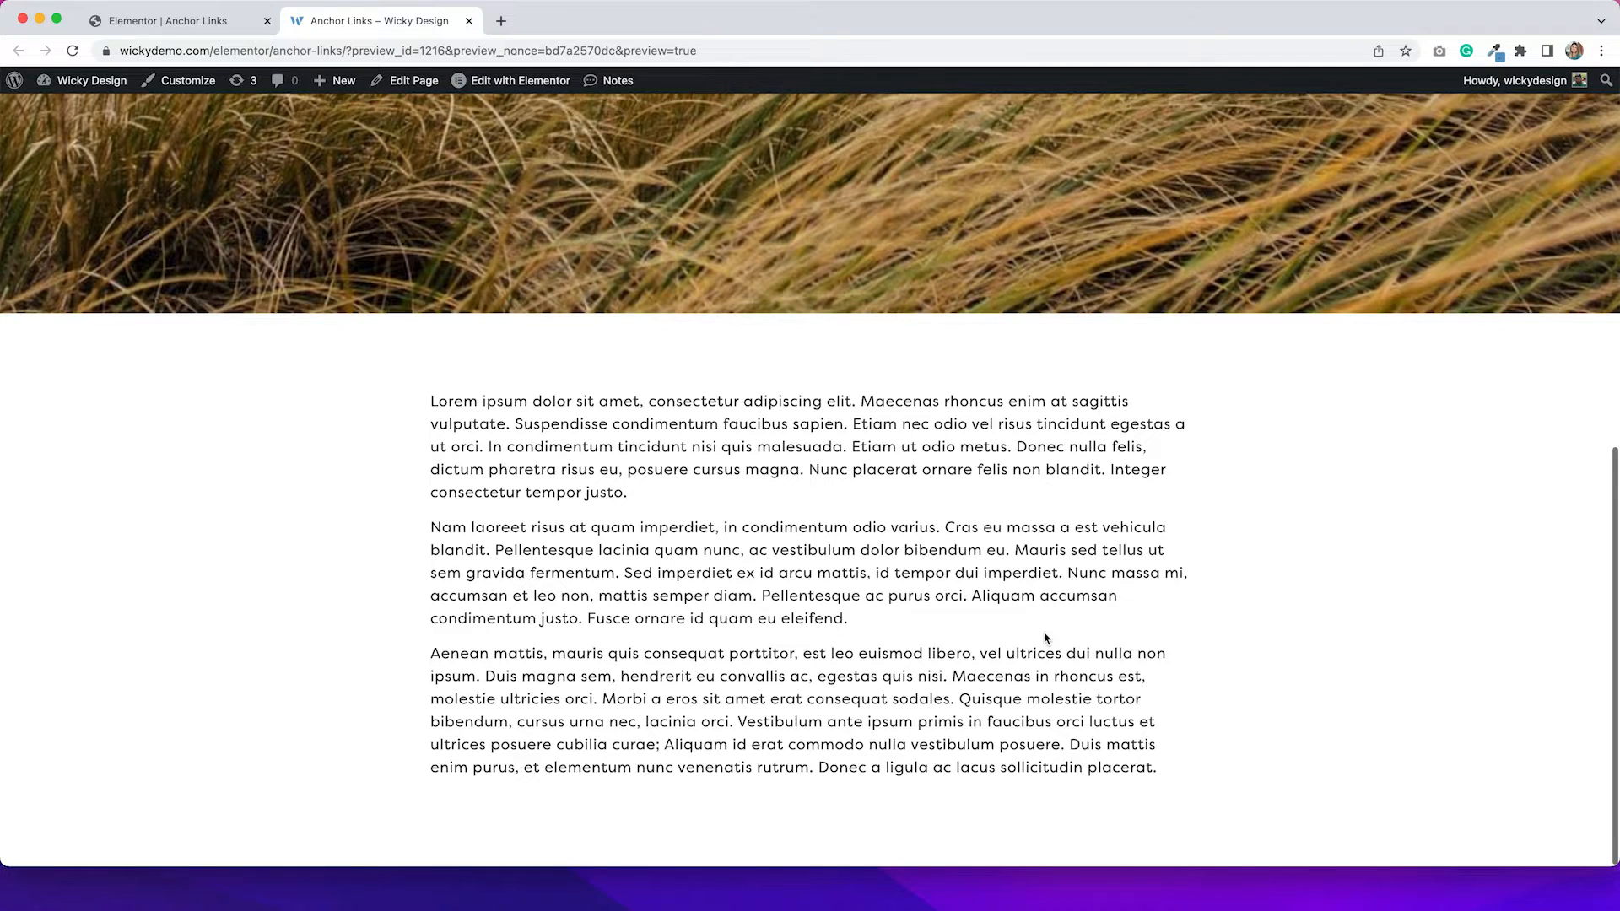
- Enter the Elementor editor and search the widget panel for 'anchor' to surface Menu Anchor
{"action": "left_click", "coordinate": [169, 21]}
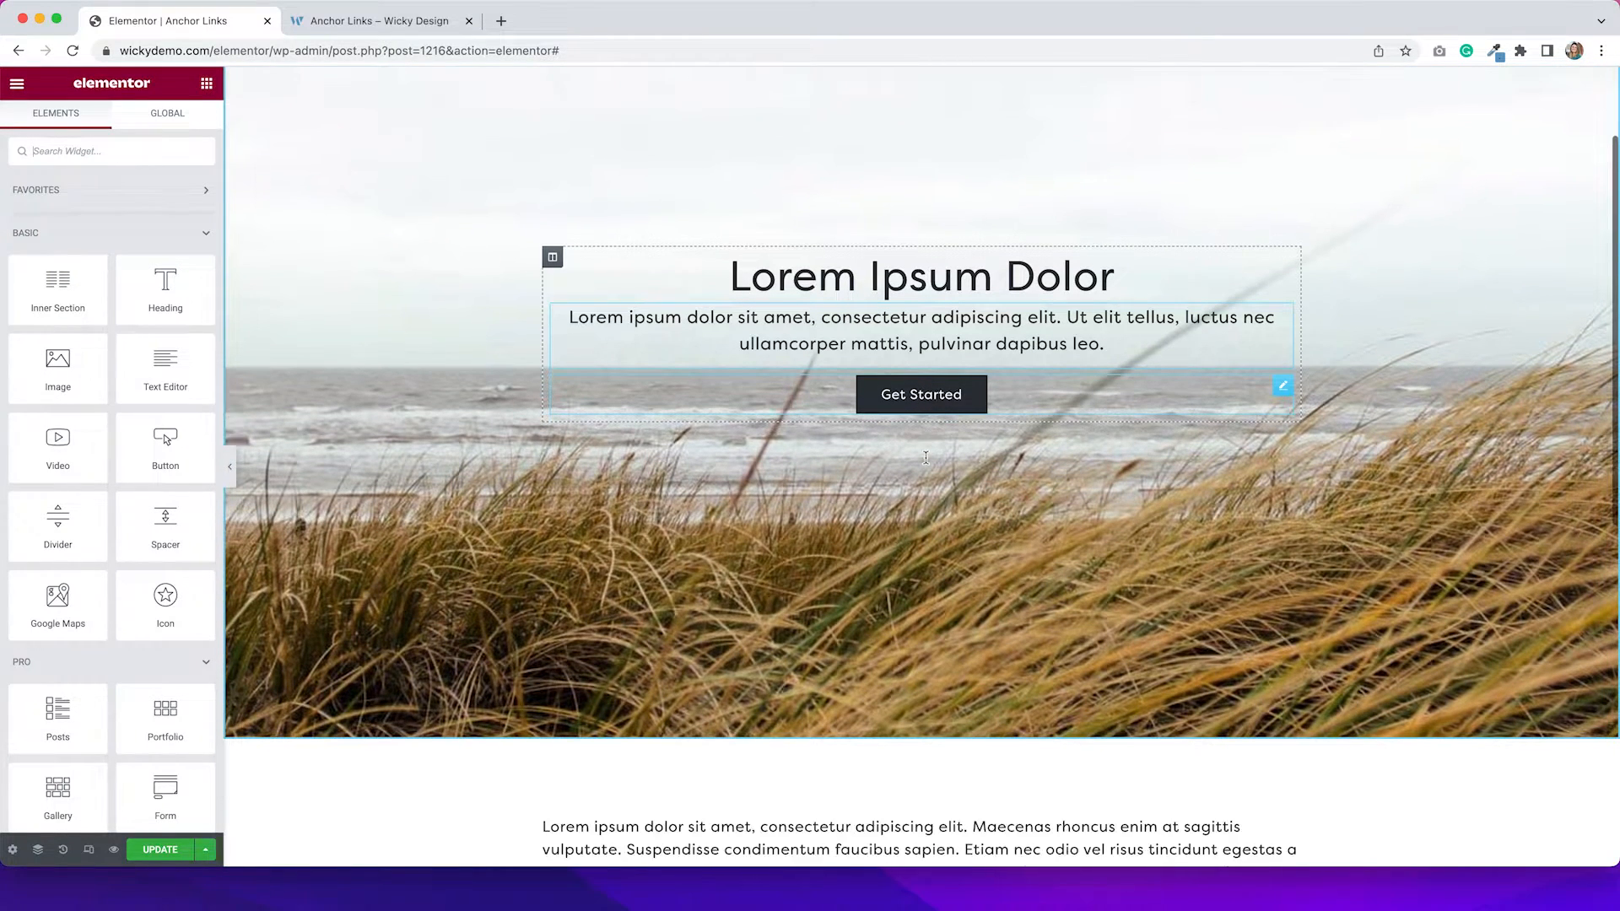
{"action": "scroll", "scroll_direction": "down", "scroll_amount": 3}
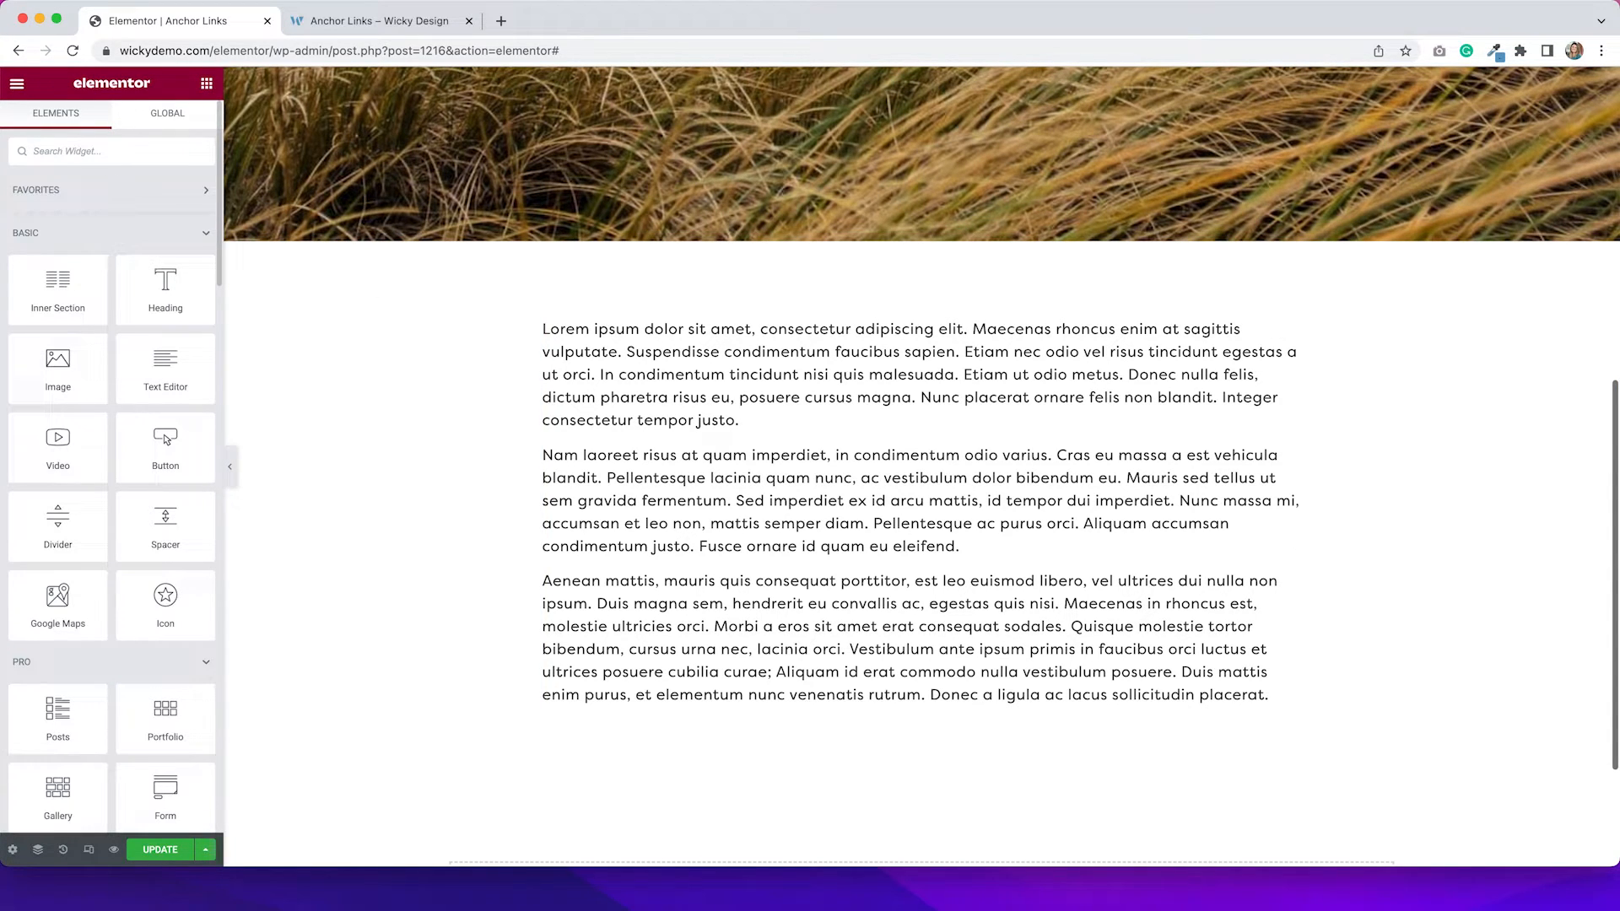
{"action": "type", "text": "anchor"}
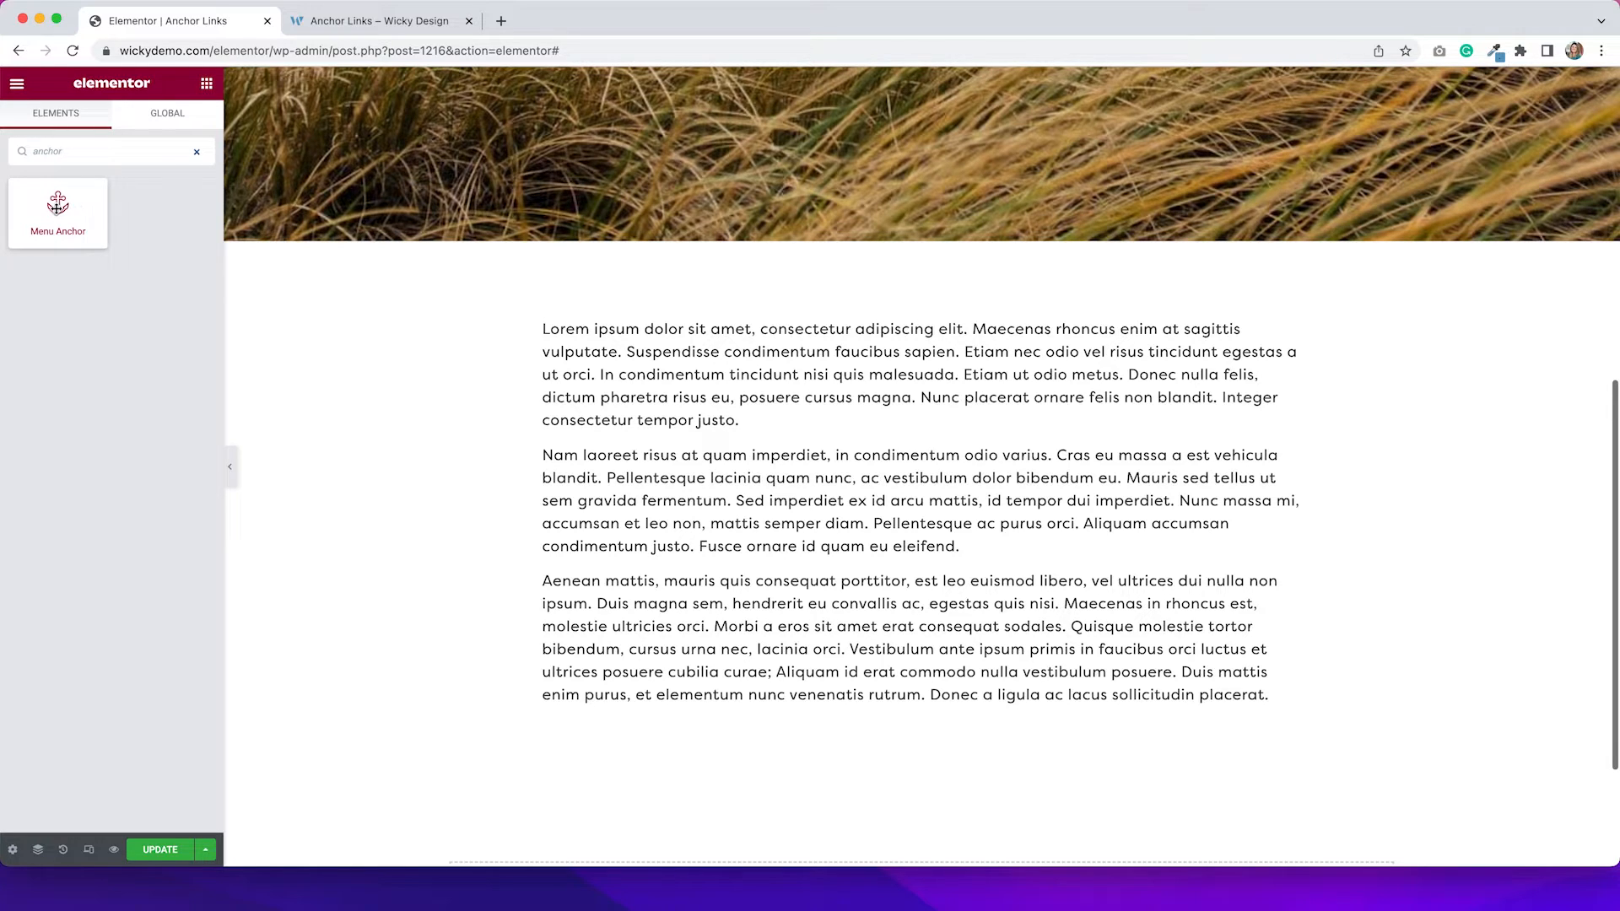
- Drop a Menu Anchor widget above the first paragraph with anchor ID 'intro'
{"action": "left_click_drag", "start_coordinate": [57, 206], "coordinate": [666, 314]}
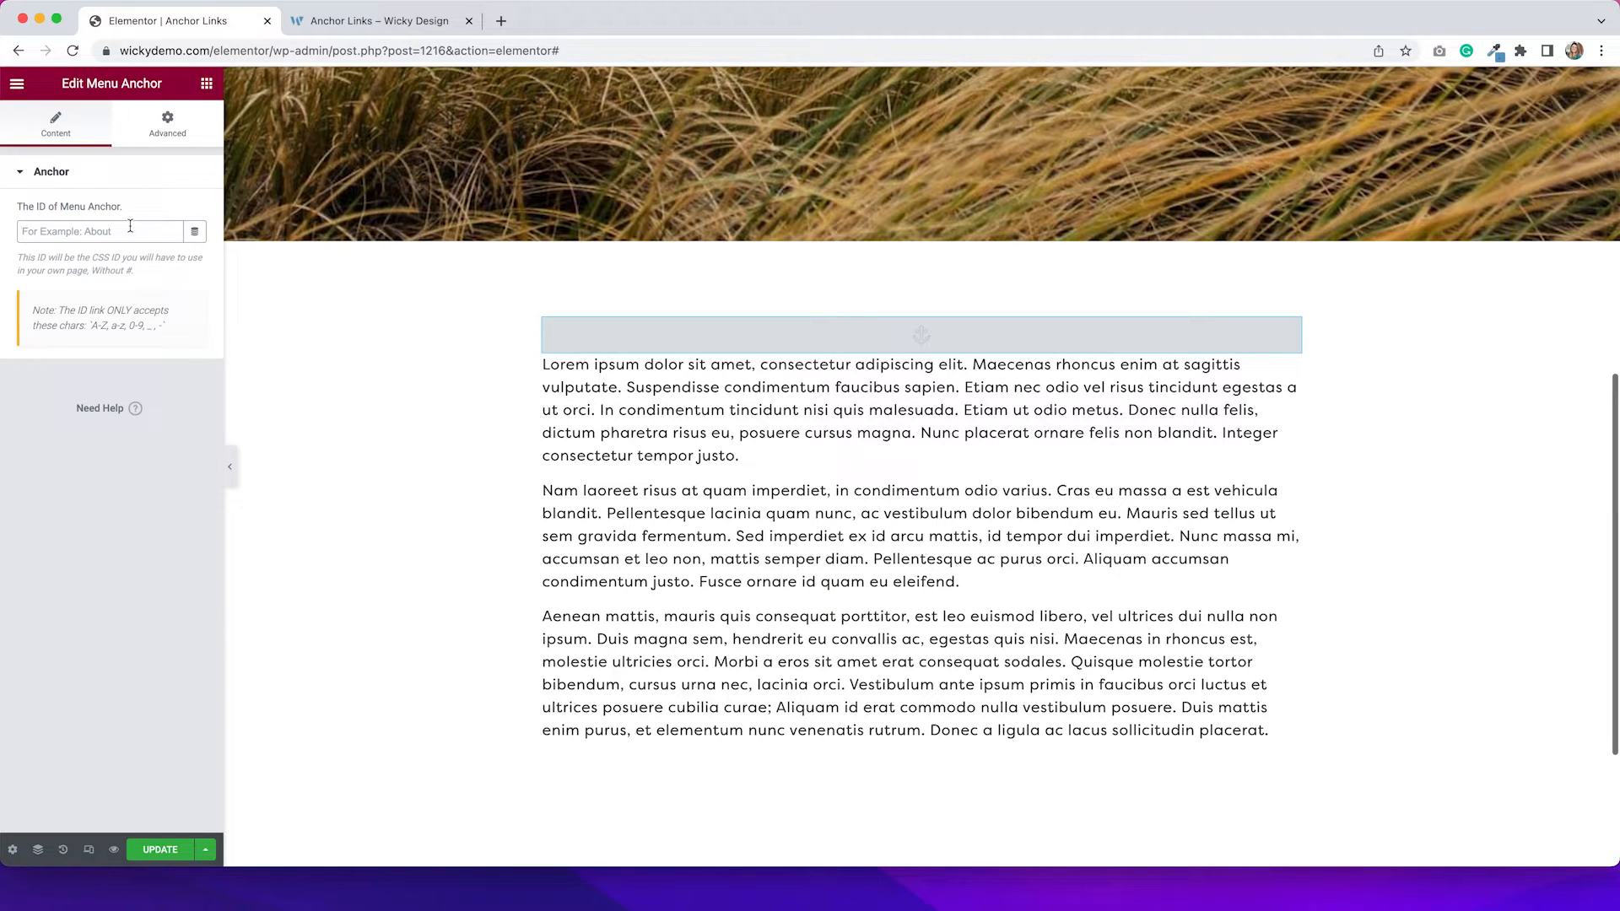
{"action": "type", "text": "intro"}
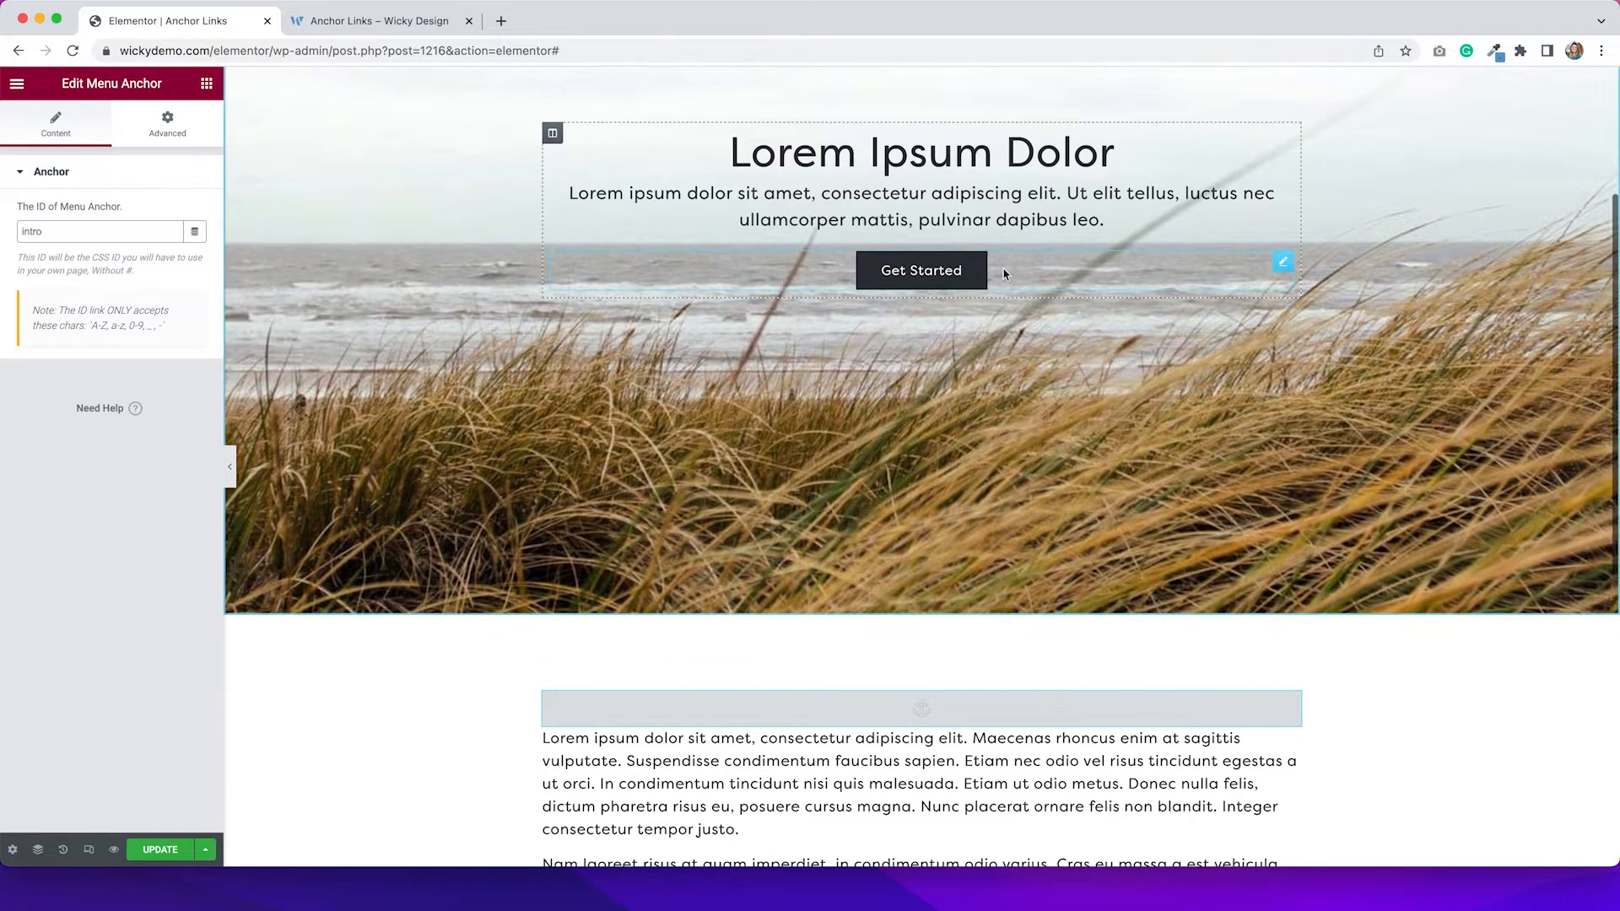
- Set the hero Get Started button's link to '#intro'
{"action": "left_click", "coordinate": [921, 270]}
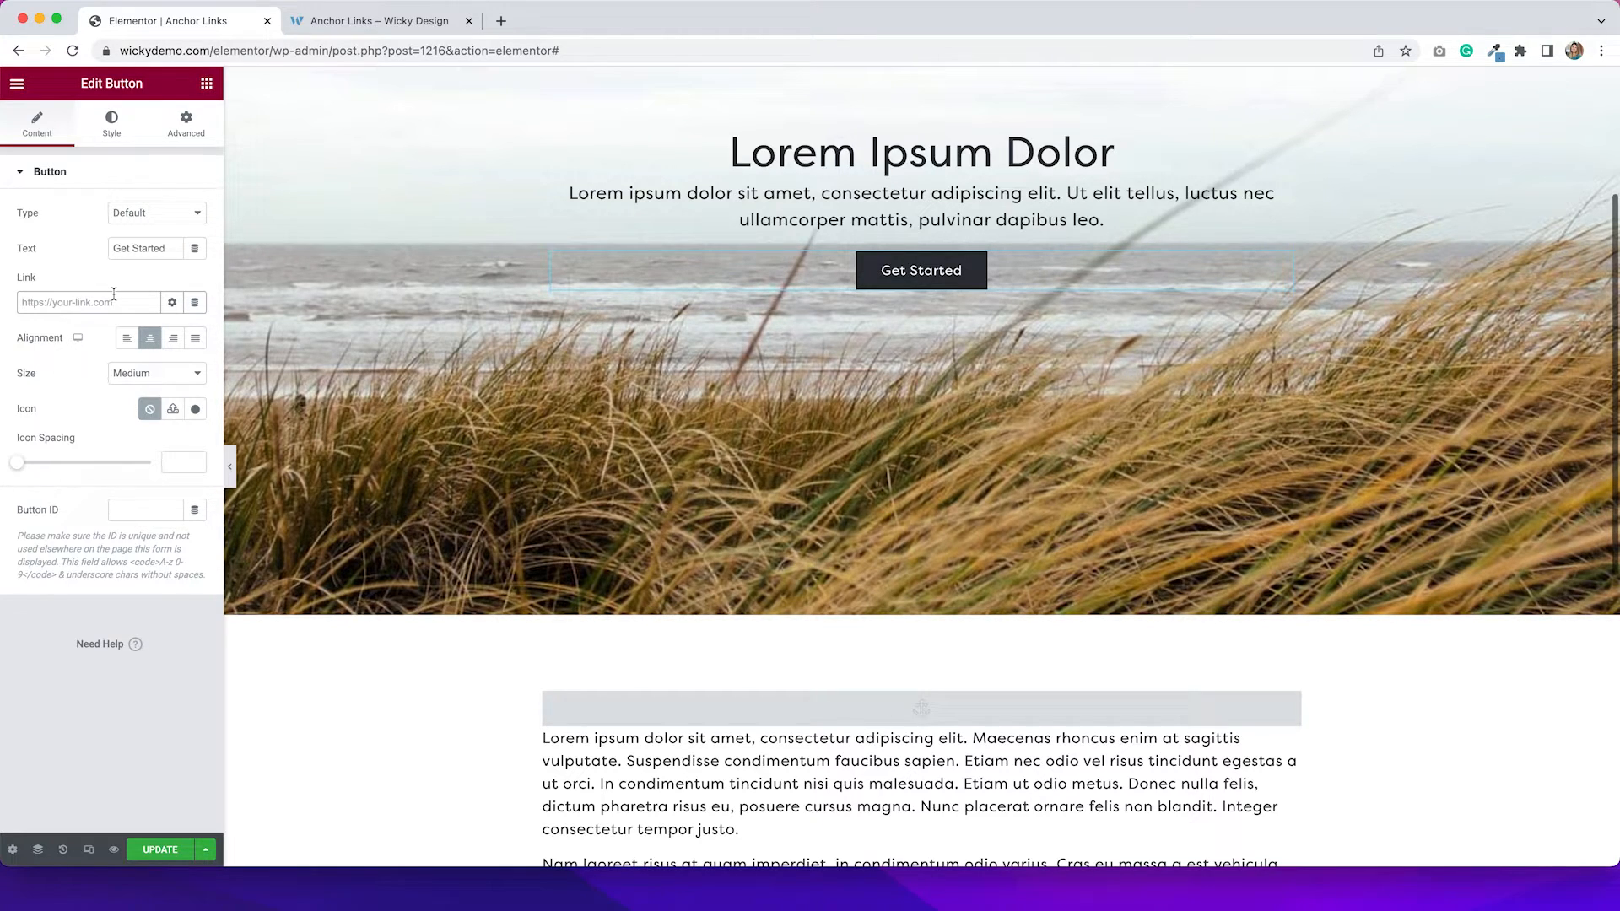
{"action": "type", "text": "#"}
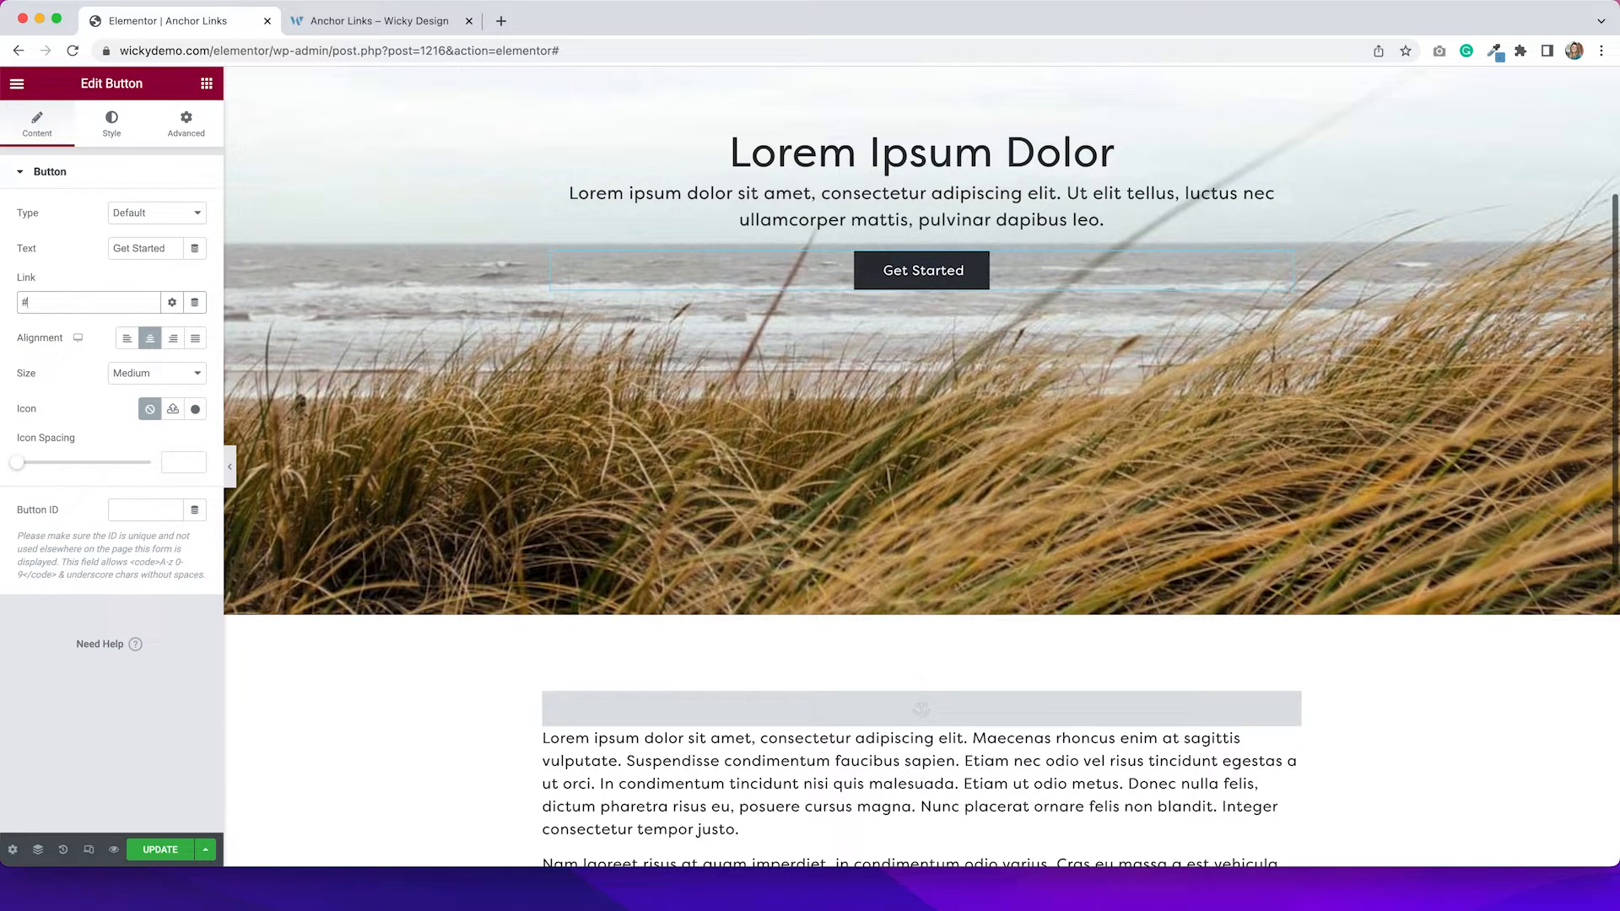
{"action": "type", "text": "intro"}
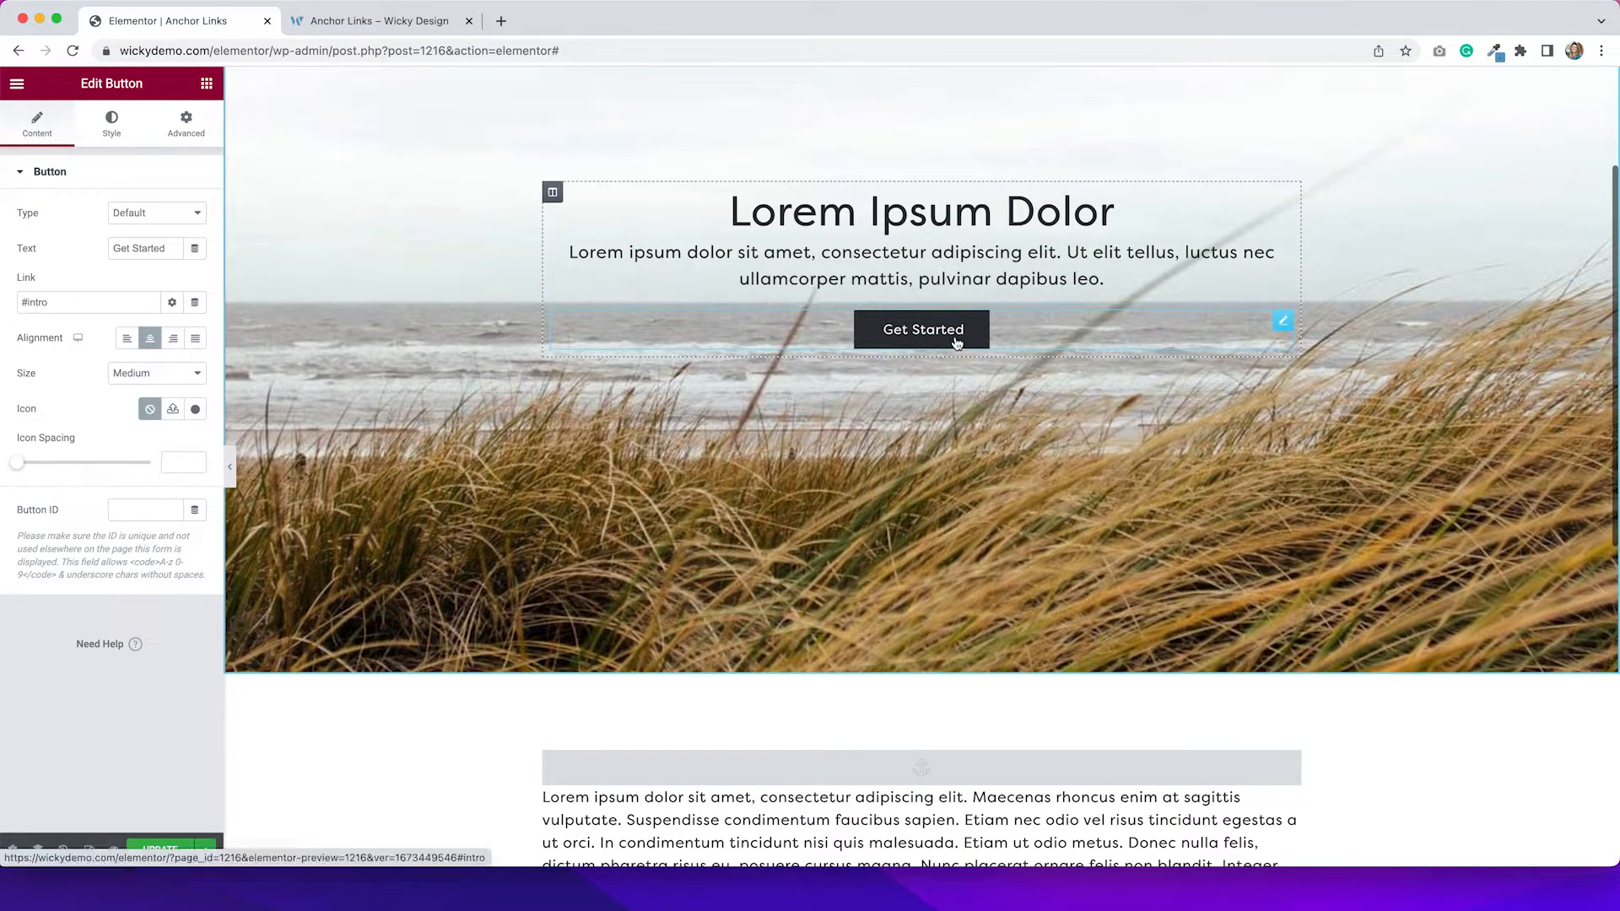
{"action": "scroll", "scroll_direction": "down", "scroll_amount": 3}
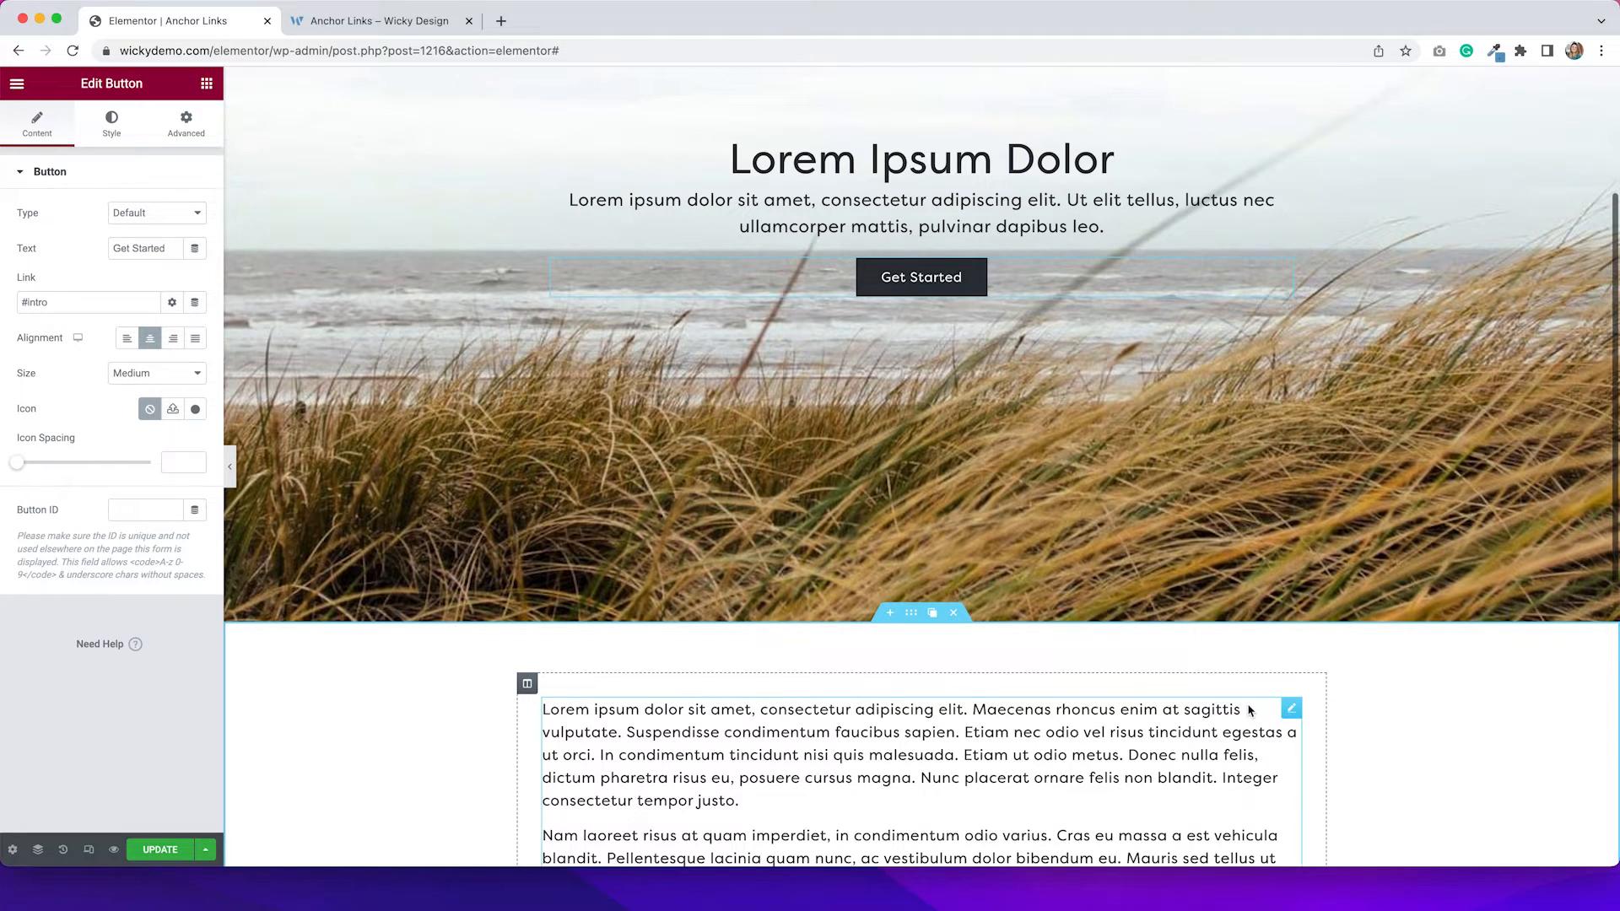
{"action": "mouse_move", "coordinate": [1006, 699]}
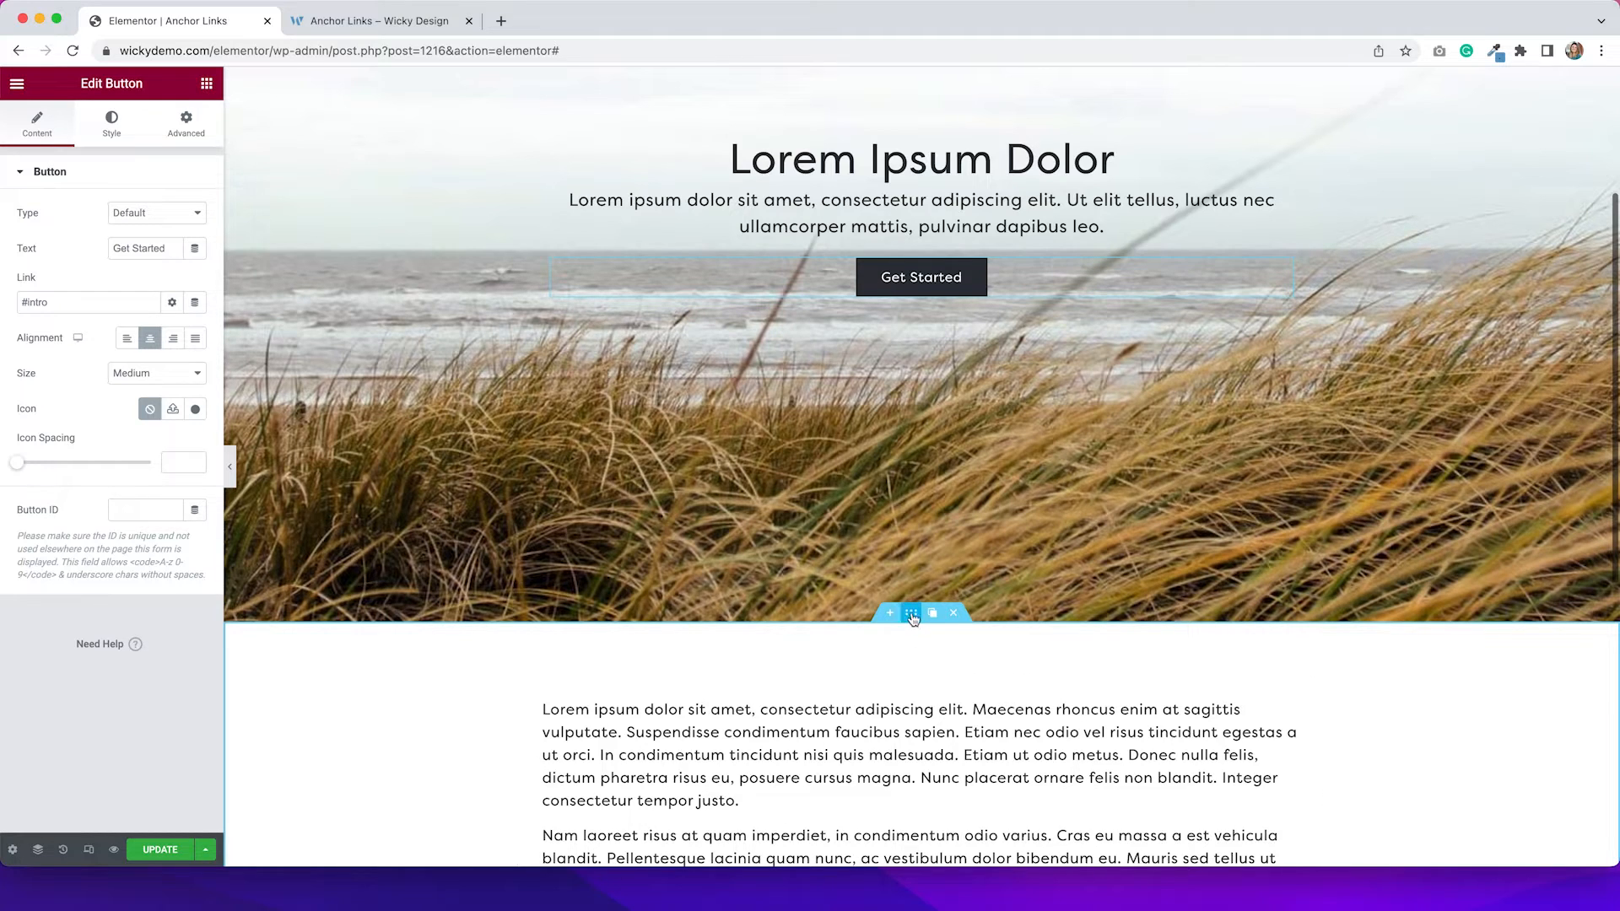
- Assign CSS ID 'intro' to the content section in its Advanced settings
{"action": "left_click", "coordinate": [914, 615]}
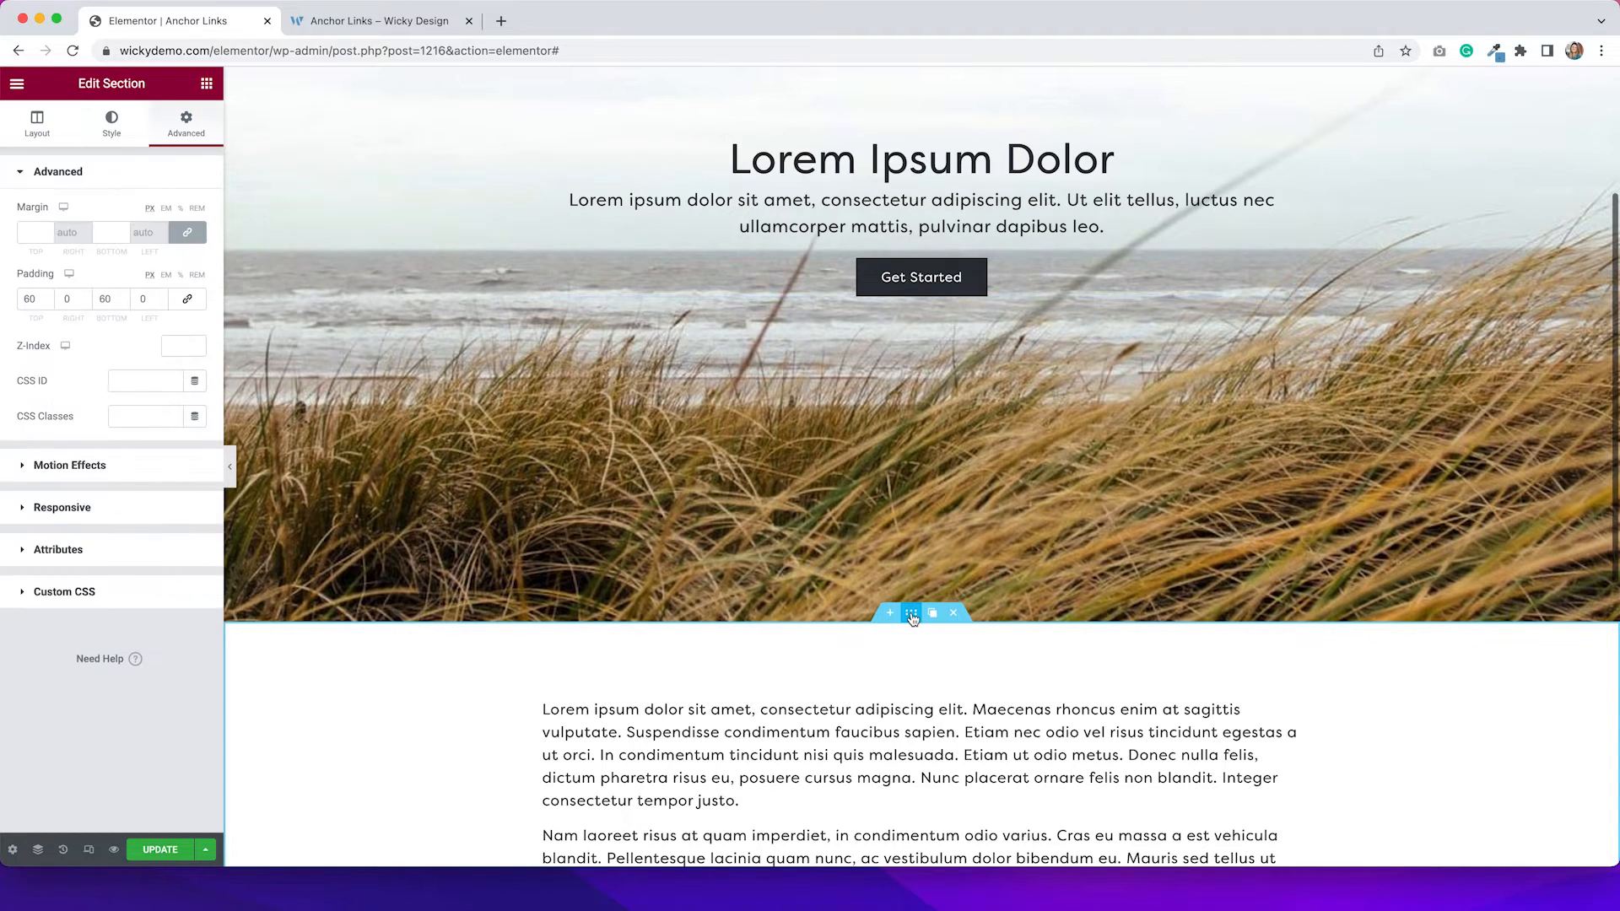
{"action": "mouse_move", "coordinate": [125, 182]}
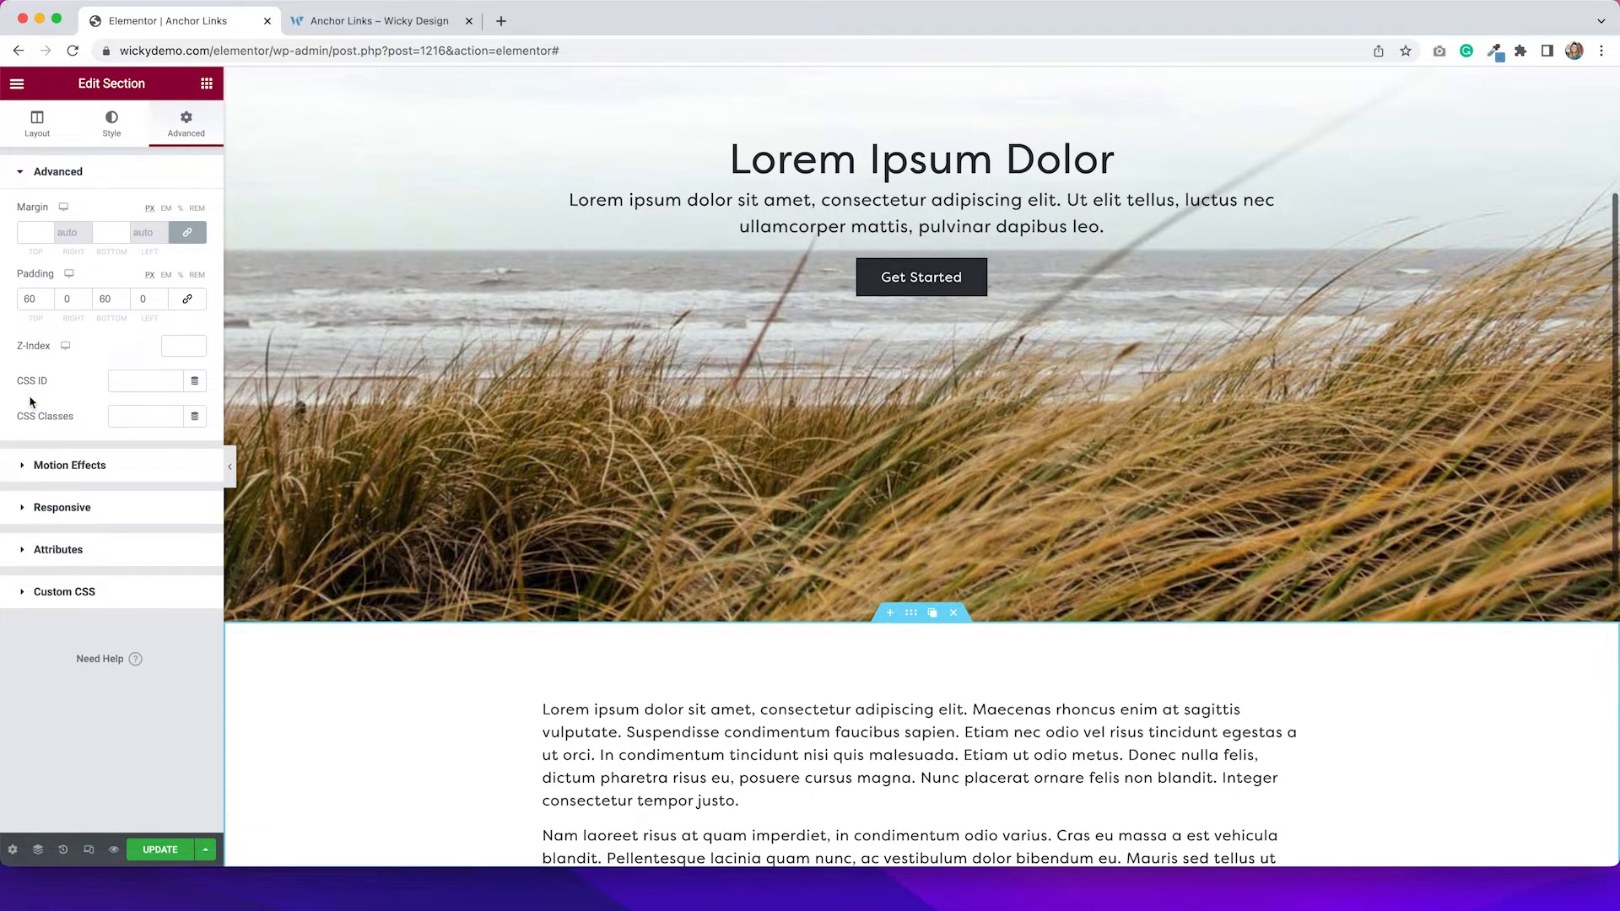
{"action": "mouse_move", "coordinate": [78, 395]}
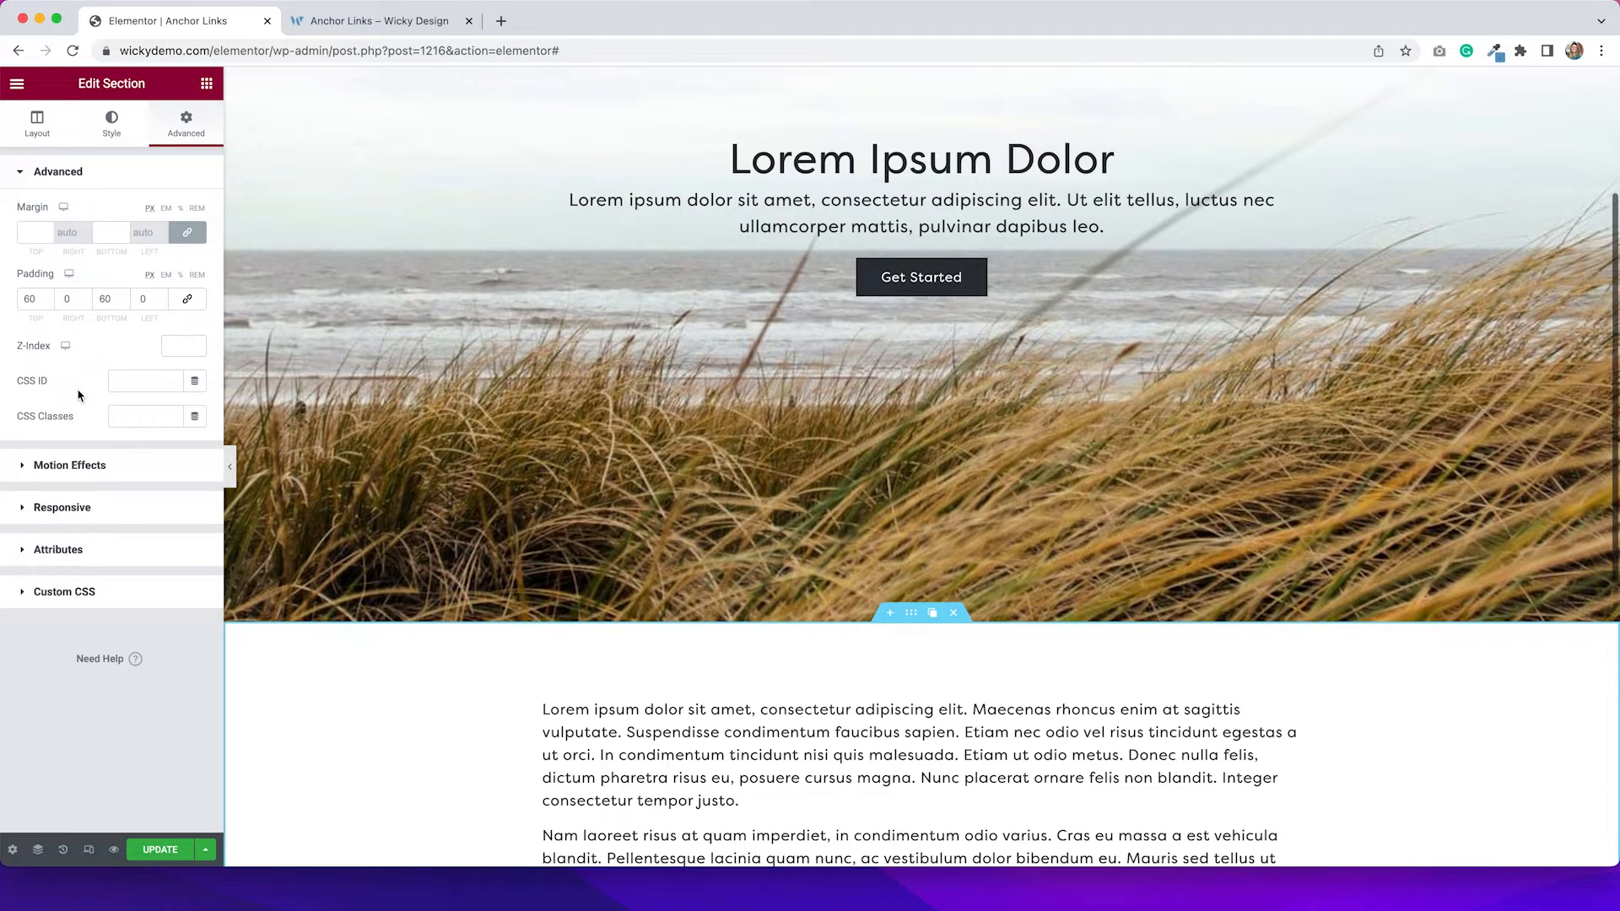
{"action": "left_click", "coordinate": [145, 381]}
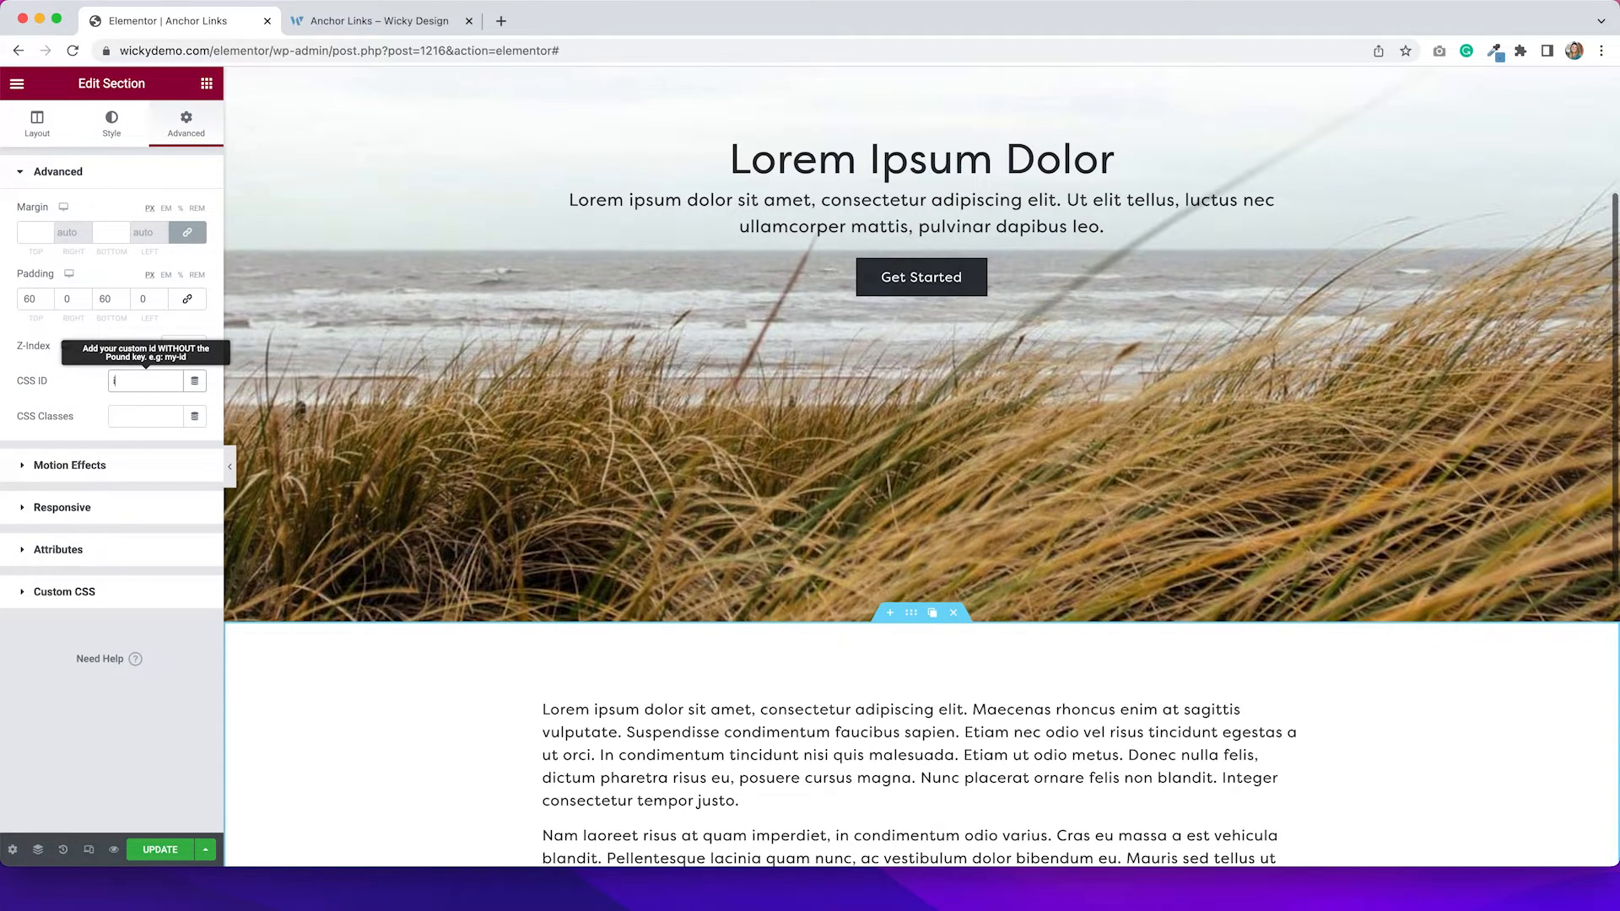
{"action": "type", "text": "intro"}
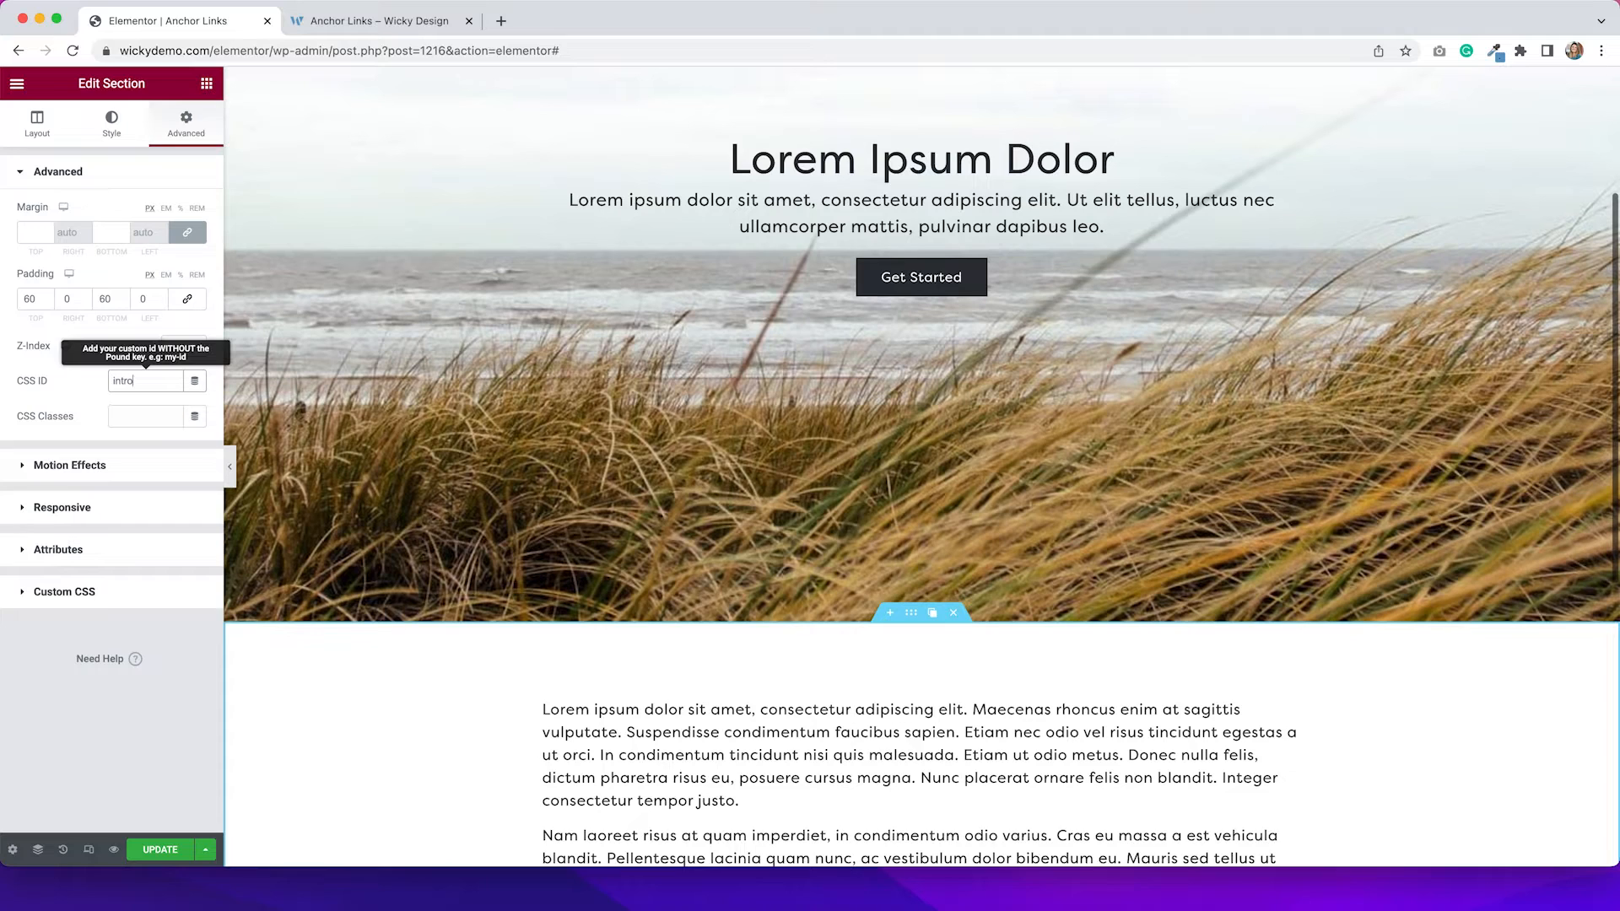
{"action": "mouse_move", "coordinate": [78, 369]}
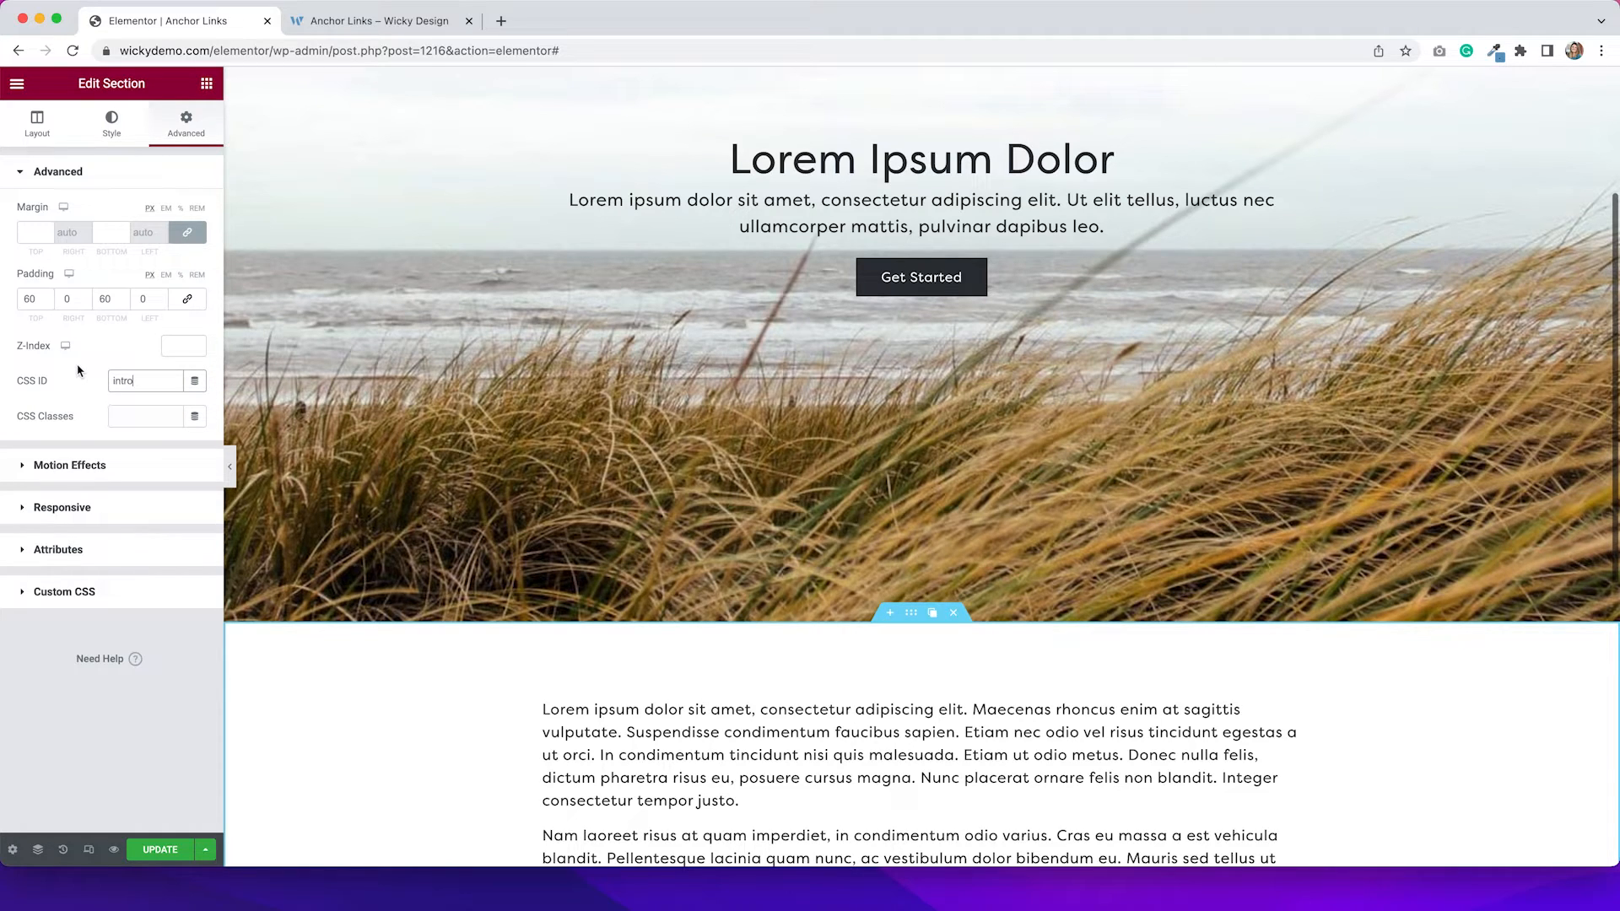